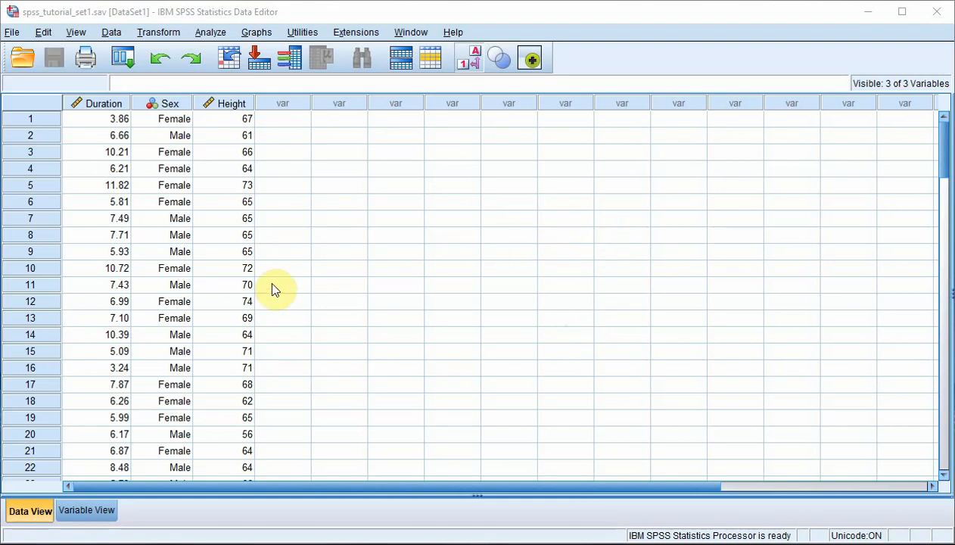
mouse_move(498, 352)
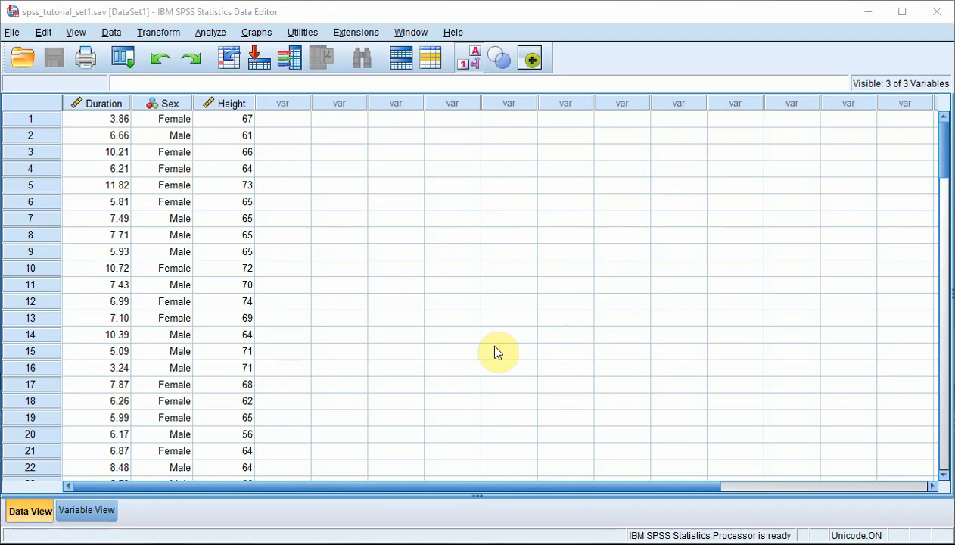
mouse_move(102, 363)
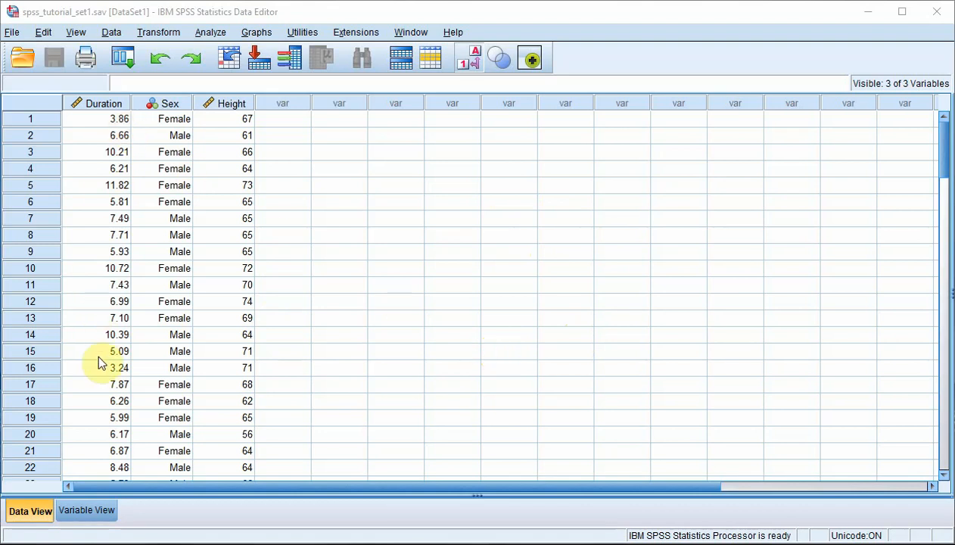
mouse_move(516, 388)
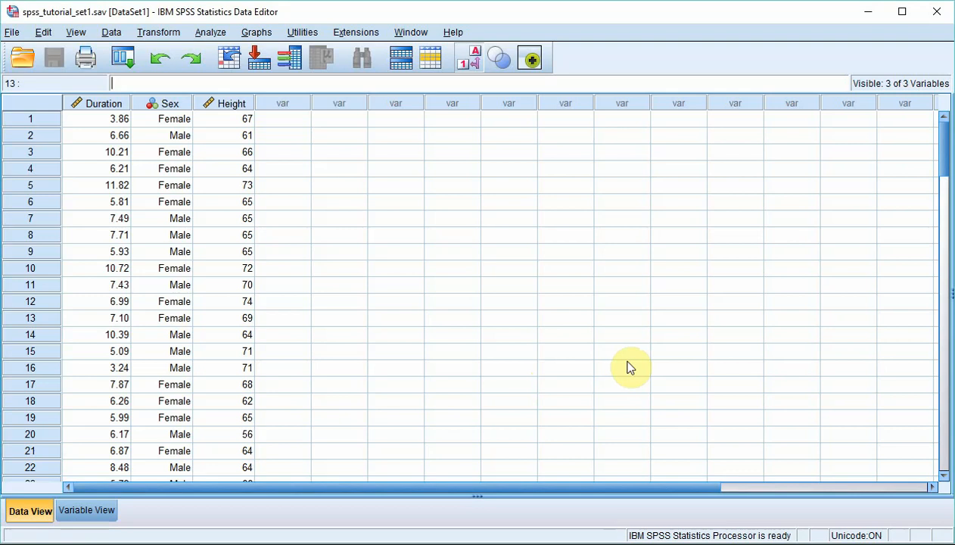
mouse_move(632, 374)
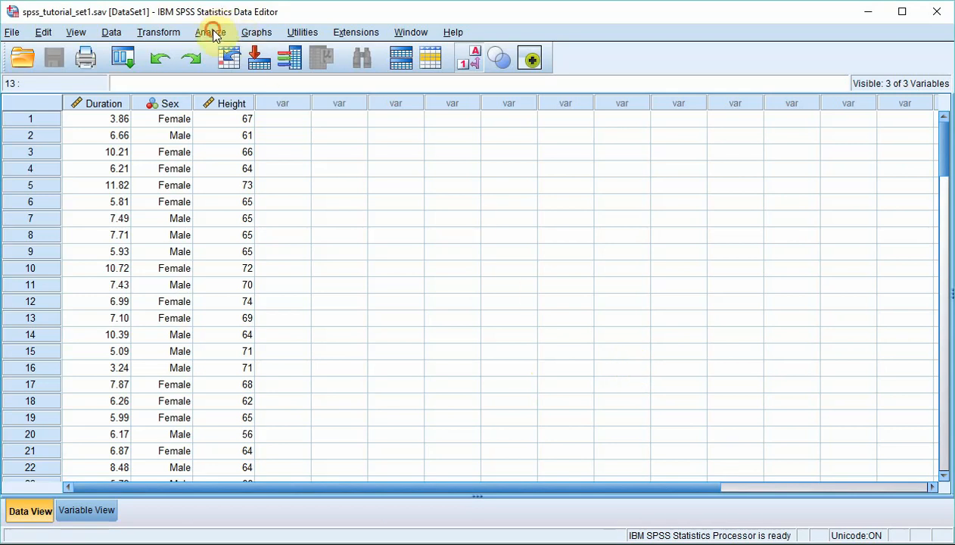
Start a Descriptives analysis with Time Elapsed Before Sleep (Duration) as the analysis variable
left_click(210, 32)
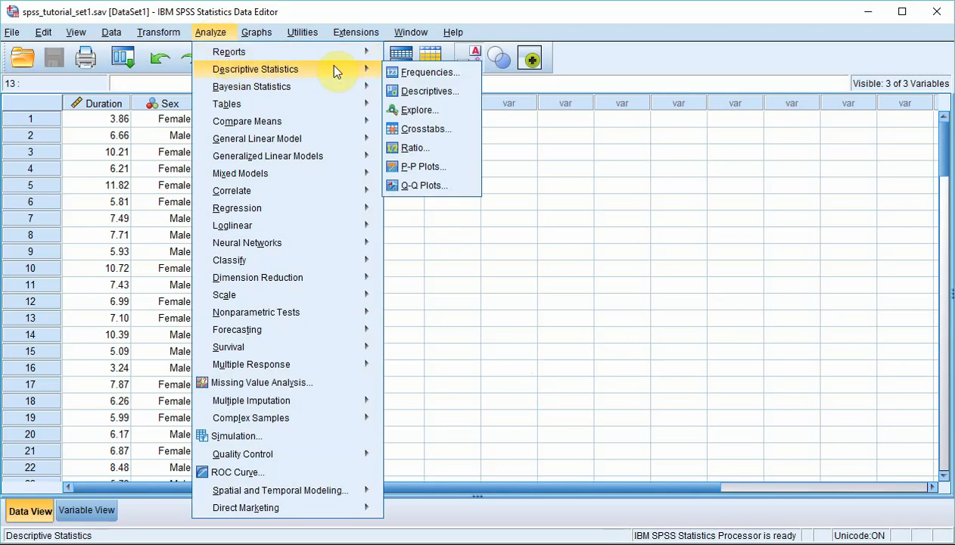
left_click(429, 90)
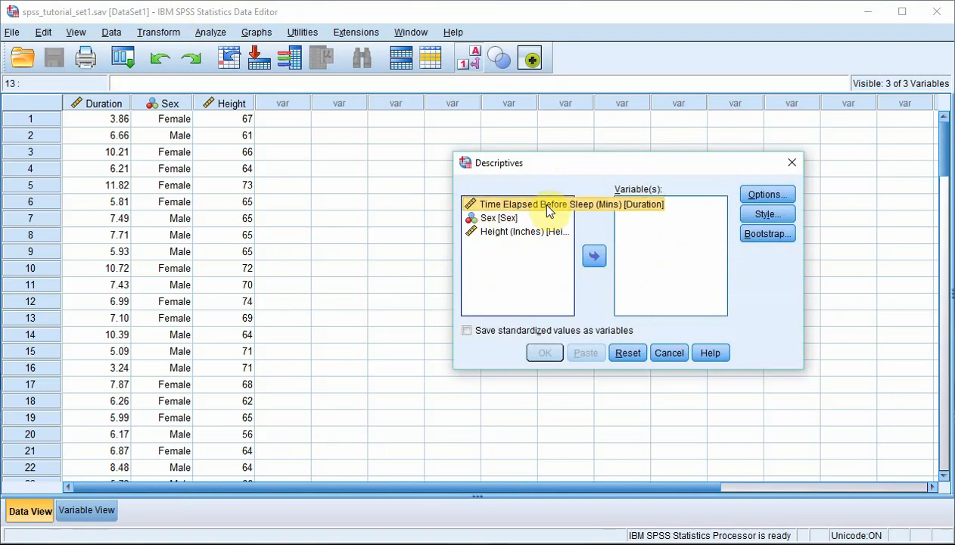
left_click(594, 256)
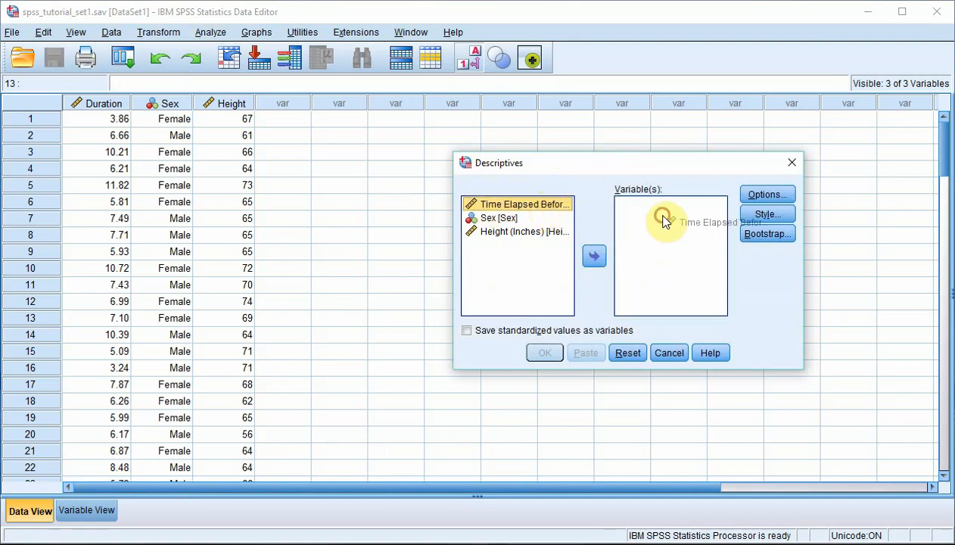
left_click(594, 256)
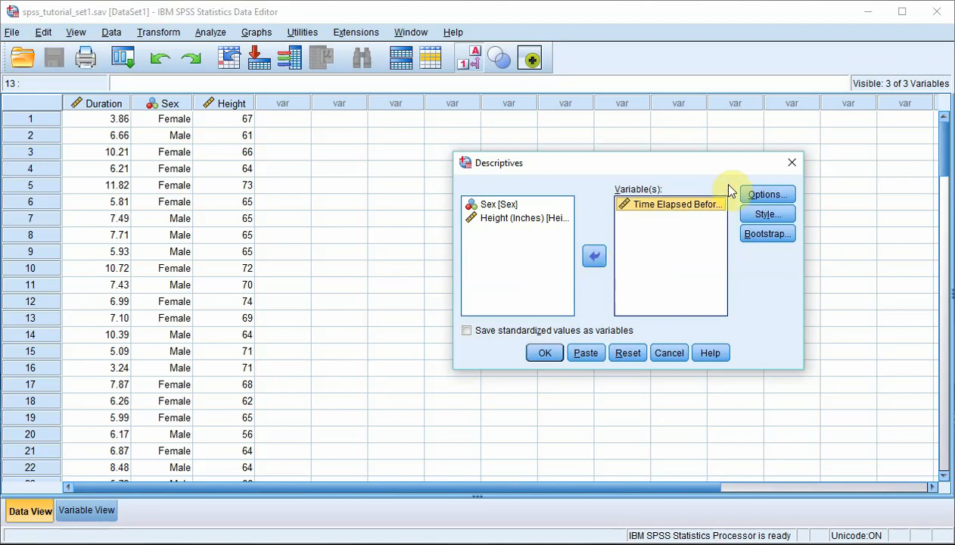
Keep Mean and Std. deviation in Options and run Descriptives for Time Elapsed Before Sleep
left_click(768, 194)
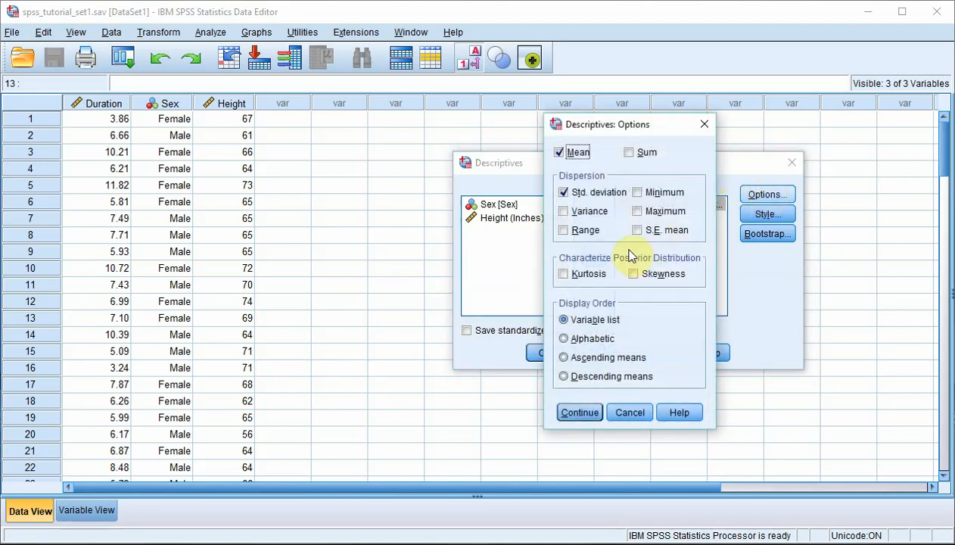
mouse_move(644, 301)
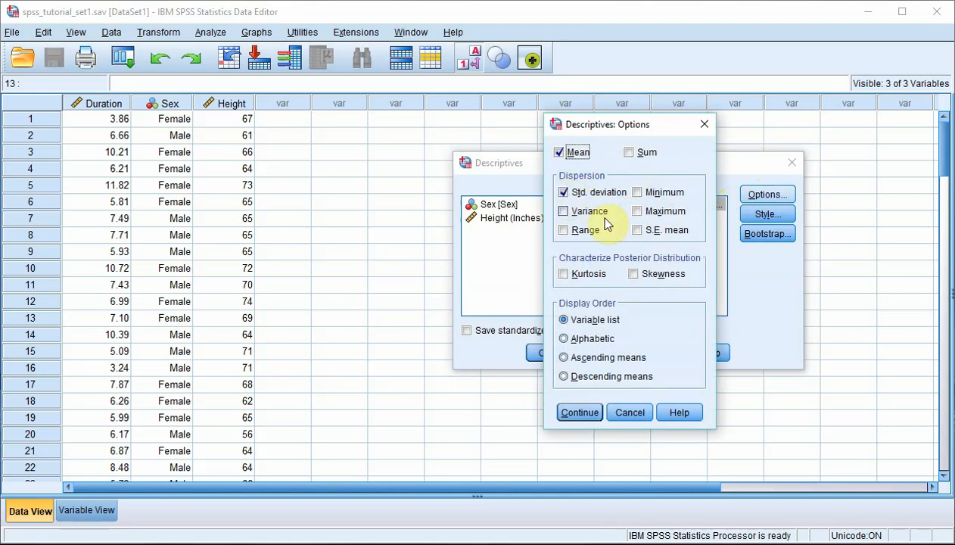
mouse_move(609, 229)
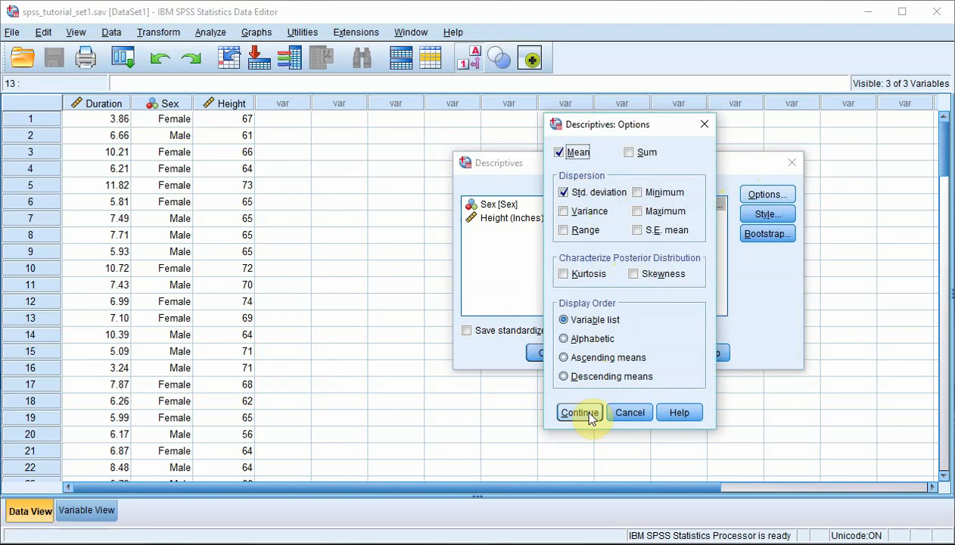
left_click(579, 412)
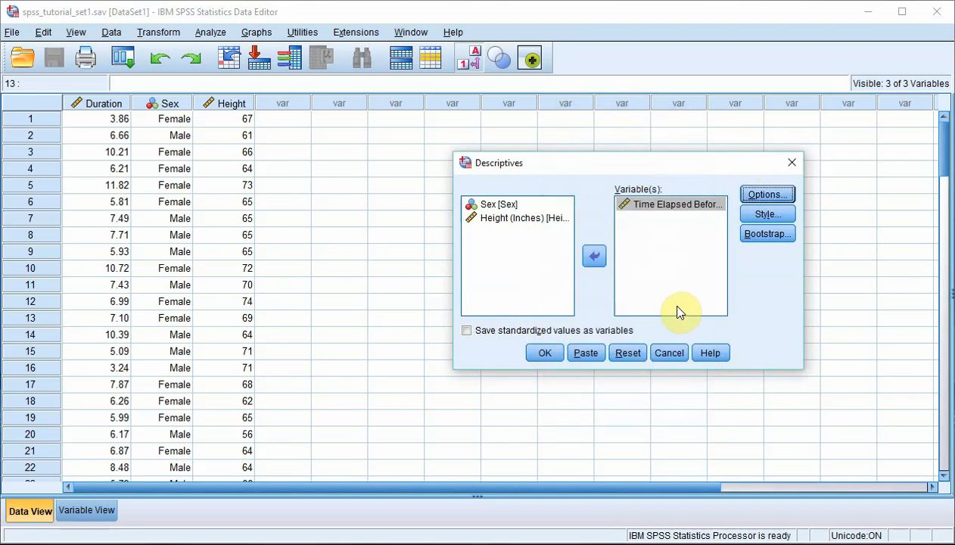
mouse_move(590, 335)
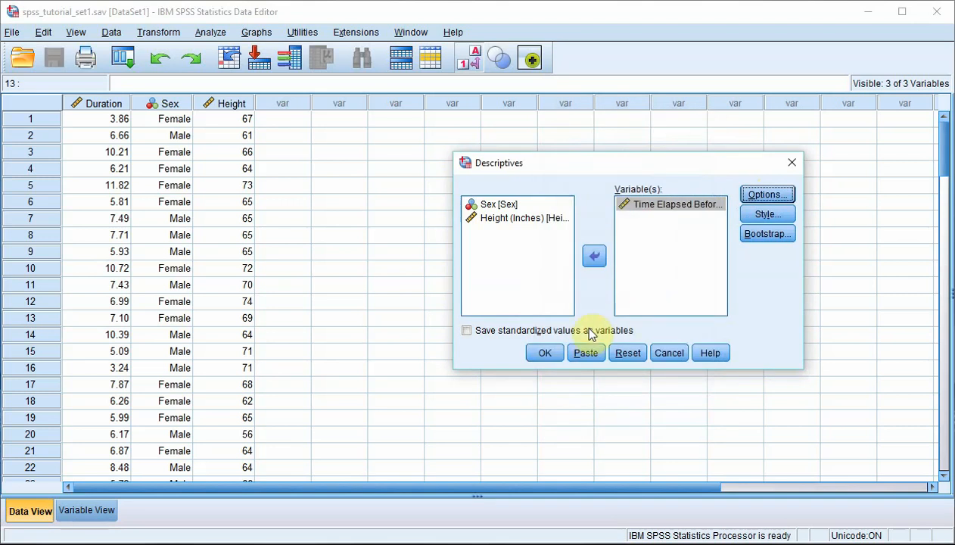
left_click(544, 353)
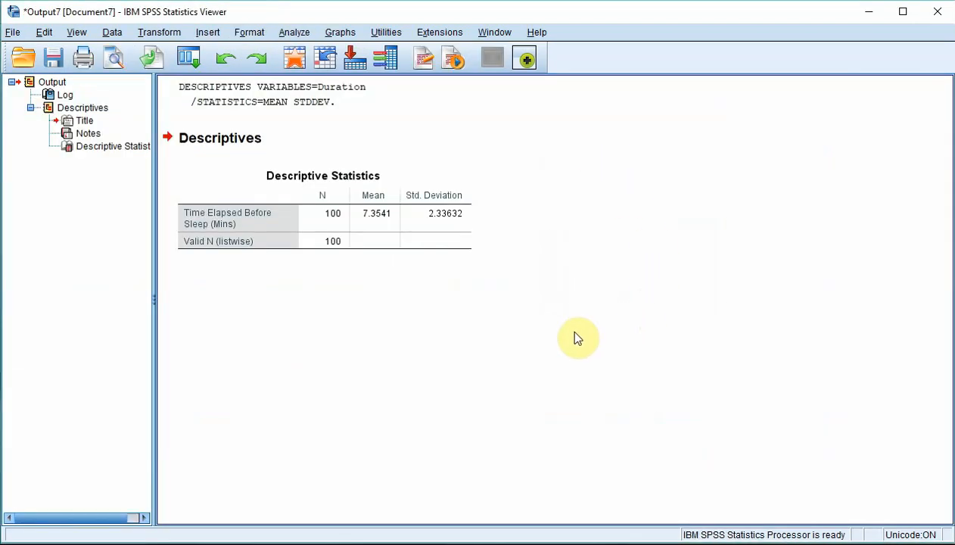
mouse_move(386, 227)
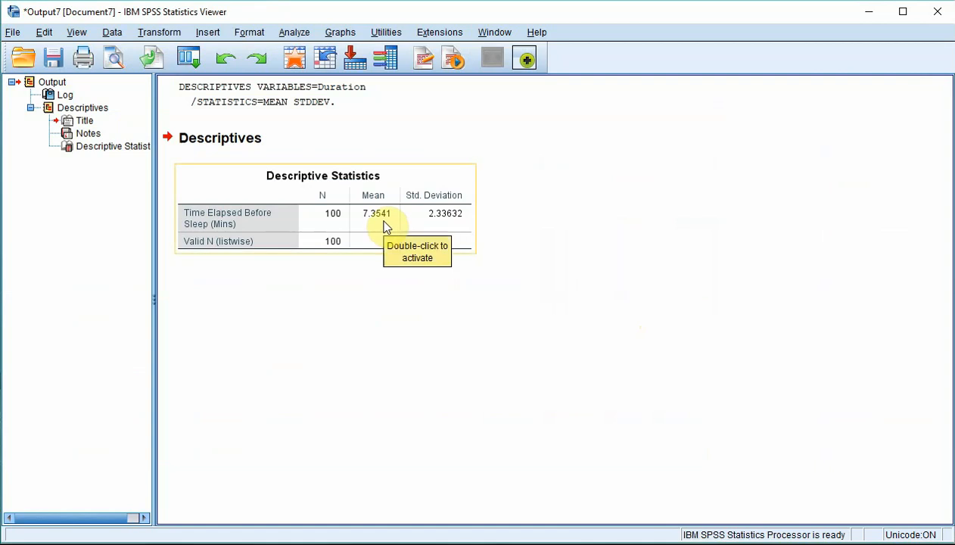
mouse_move(450, 223)
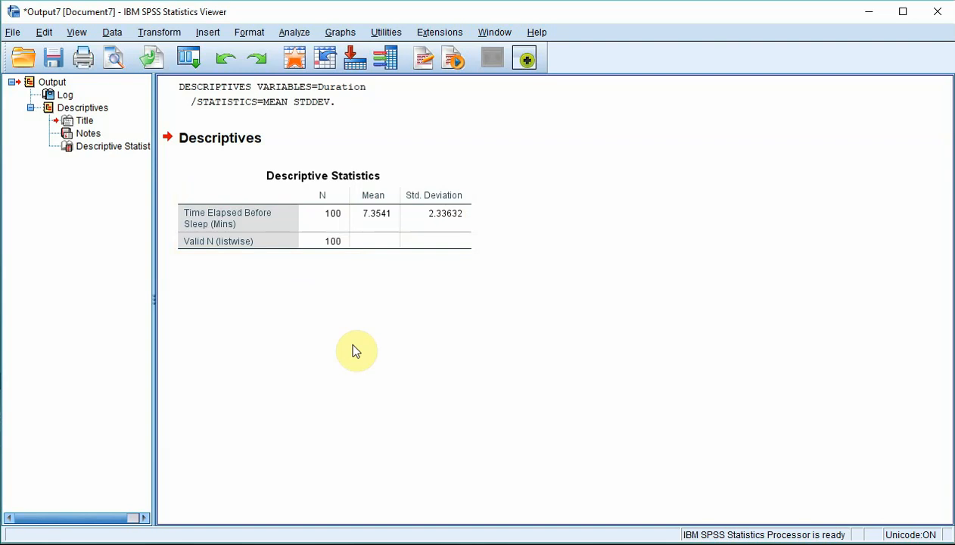
mouse_move(509, 377)
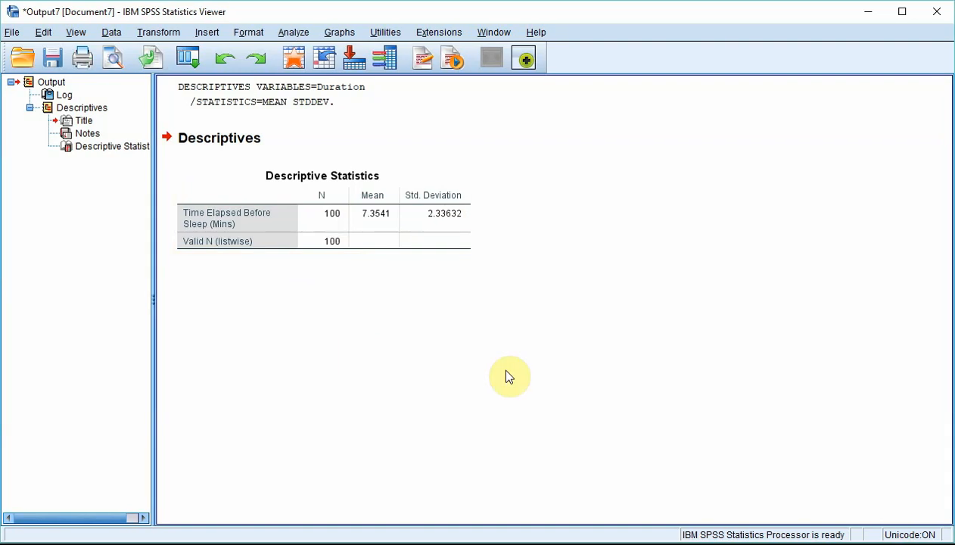